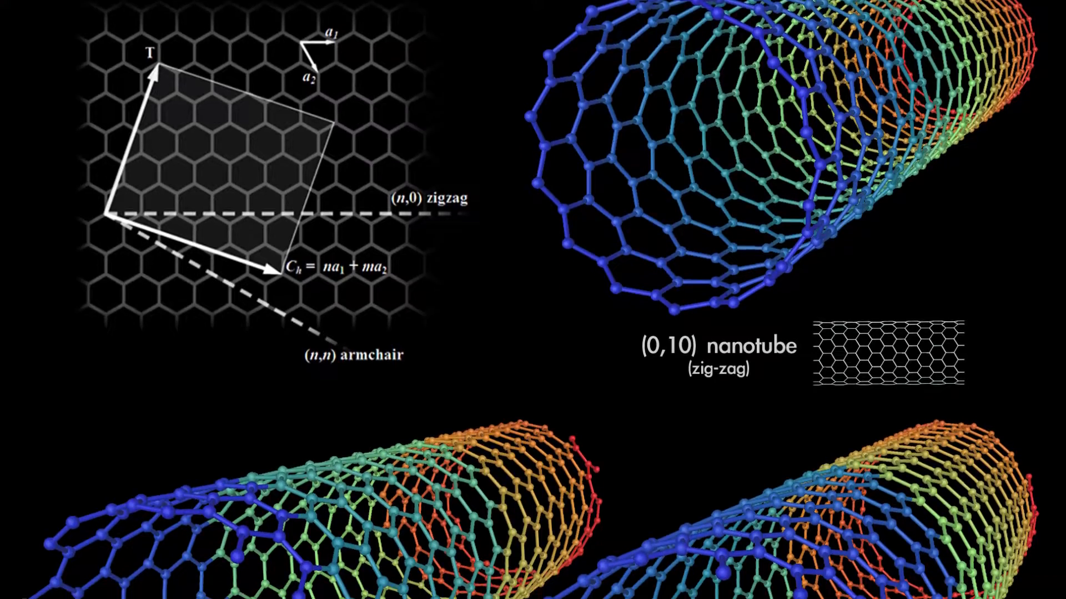
scroll("down", 3)
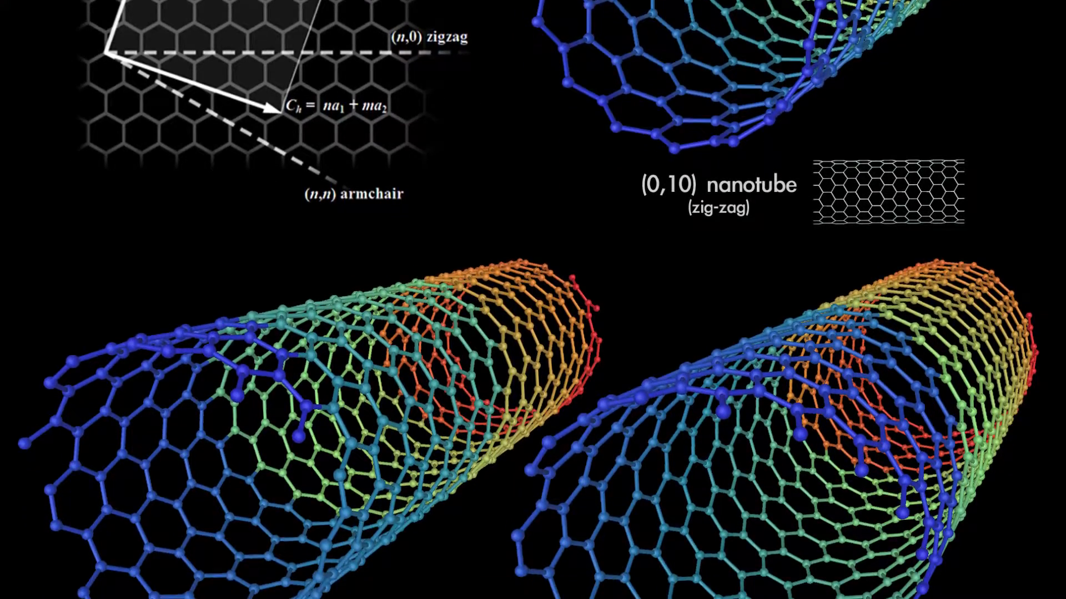